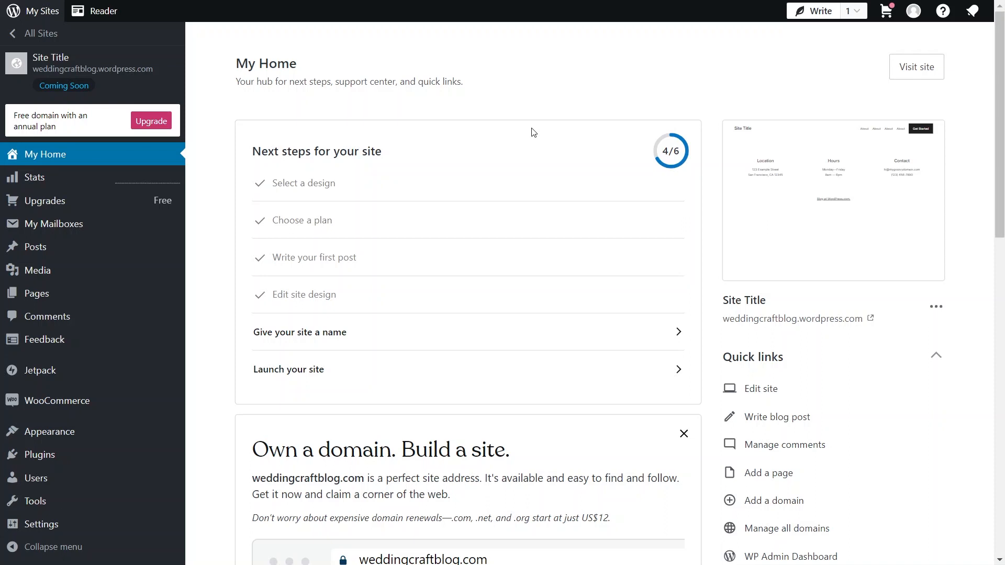
{"action": "mouse_move", "coordinate": [40, 454]}
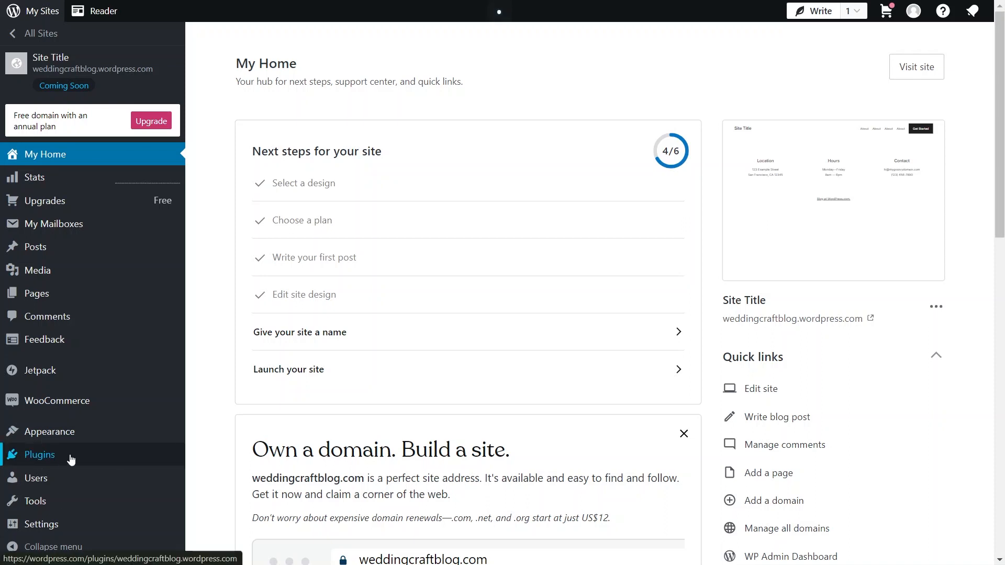
- Search the site's Plugins section for 'elementer', listing 4,928 matching plugins
{"action": "left_click", "coordinate": [39, 455]}
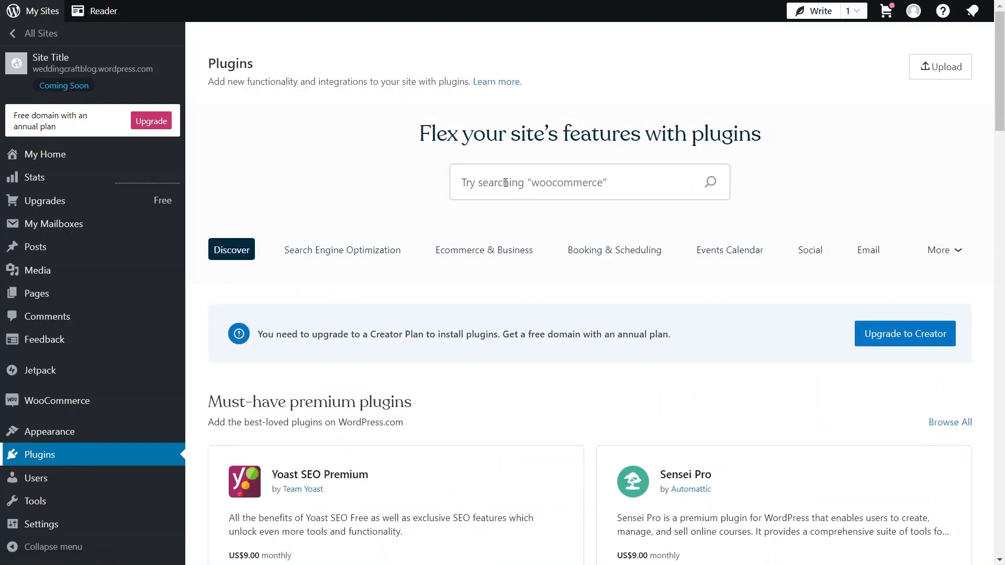
{"action": "type", "text": "e"}
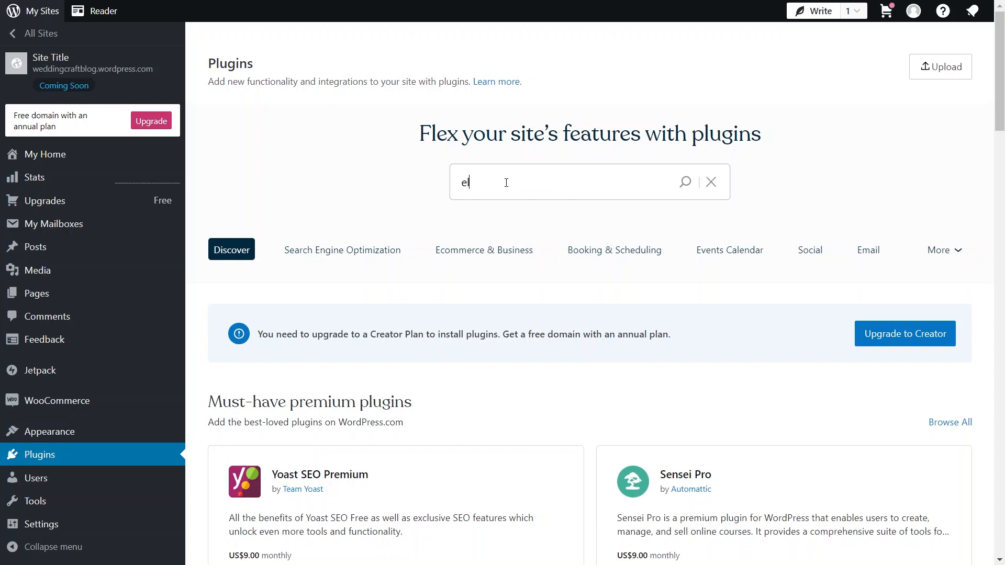
{"action": "type", "text": "lementer"}
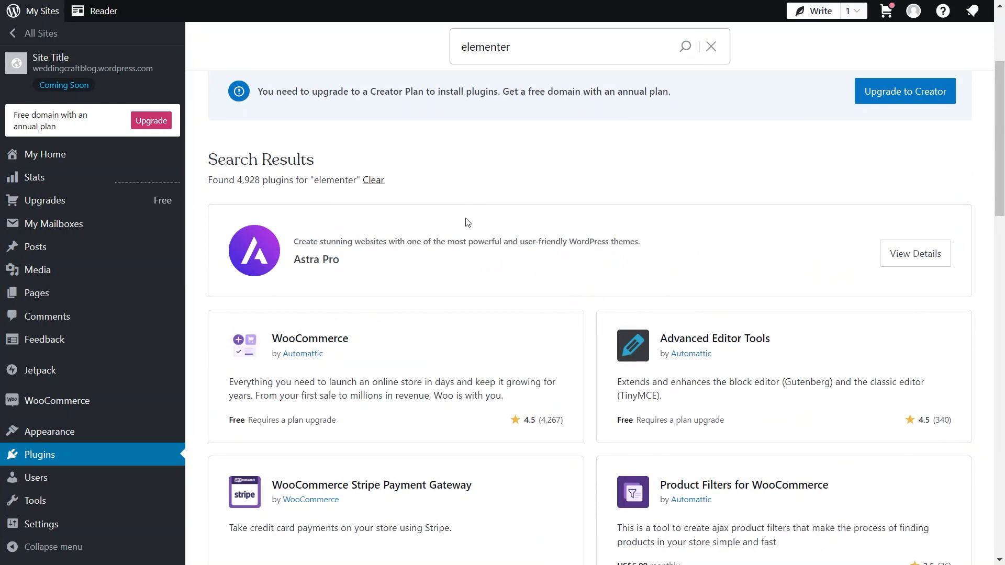
- Open the 'Elementor Website Builder - More than Just a Page Builder' plugin card from the results
{"action": "scroll", "scroll_direction": "down", "scroll_amount": 3}
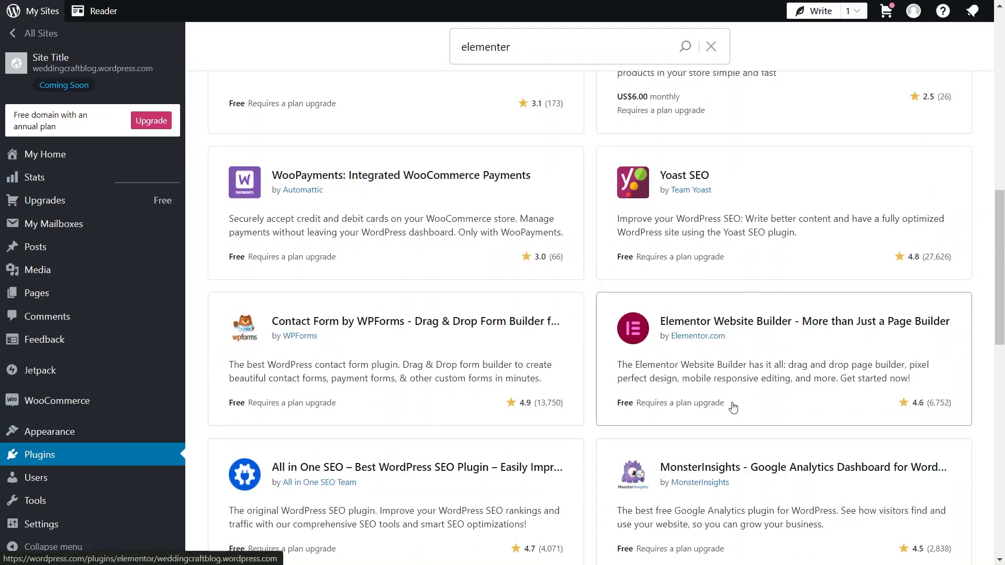
{"action": "left_click", "coordinate": [804, 321]}
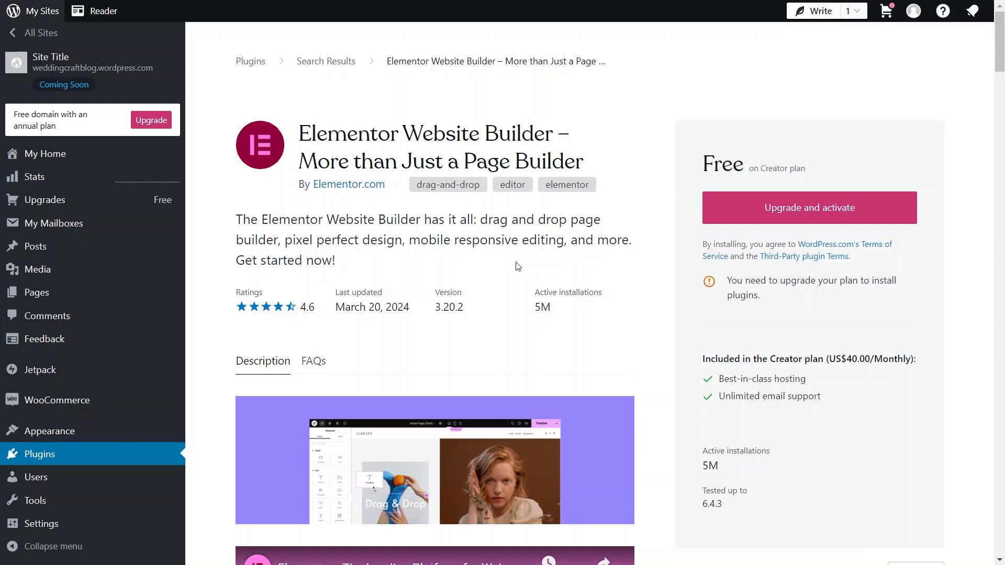
- Scroll through Elementor's Description tab down to the 40+ Free Widgets list
{"action": "scroll", "scroll_direction": "down", "scroll_amount": 3}
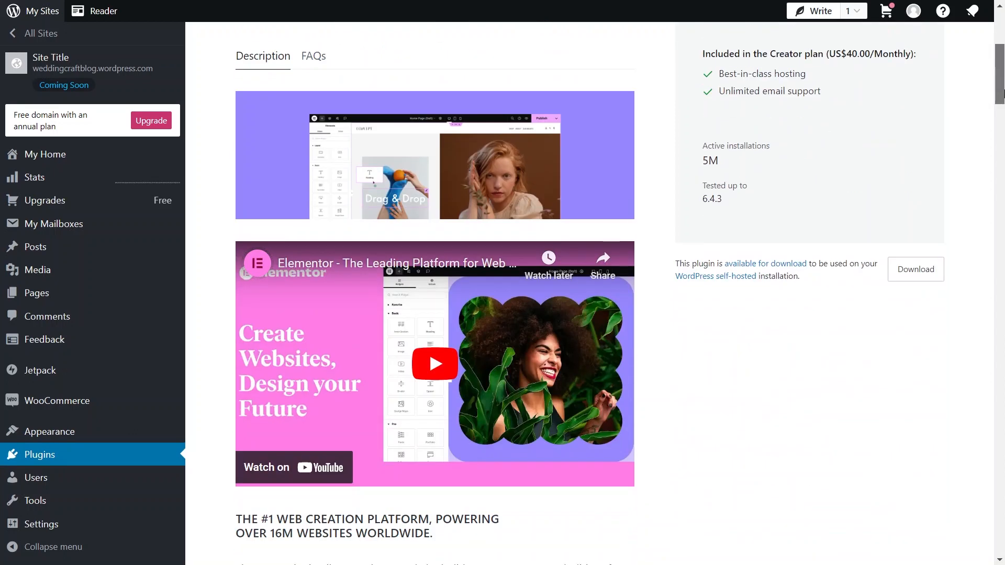
{"action": "scroll", "scroll_direction": "down", "scroll_amount": 3}
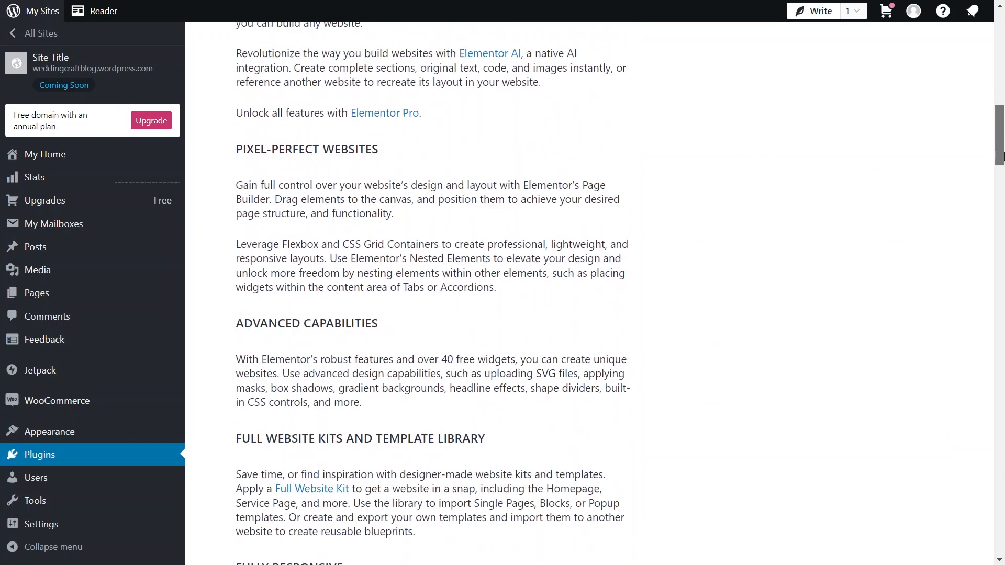
{"action": "scroll", "scroll_direction": "down", "scroll_amount": 3}
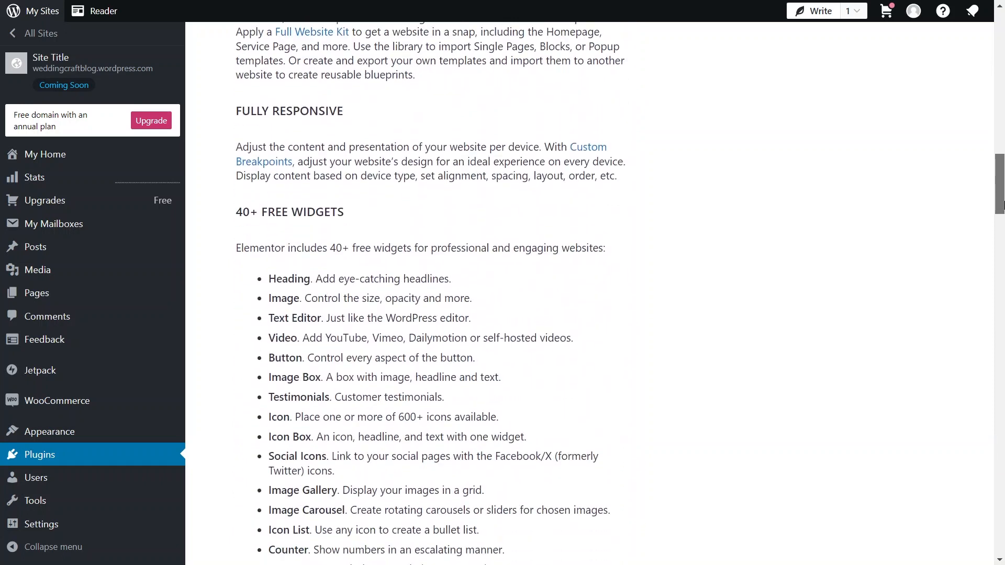
{"action": "scroll", "scroll_direction": "down", "scroll_amount": 3}
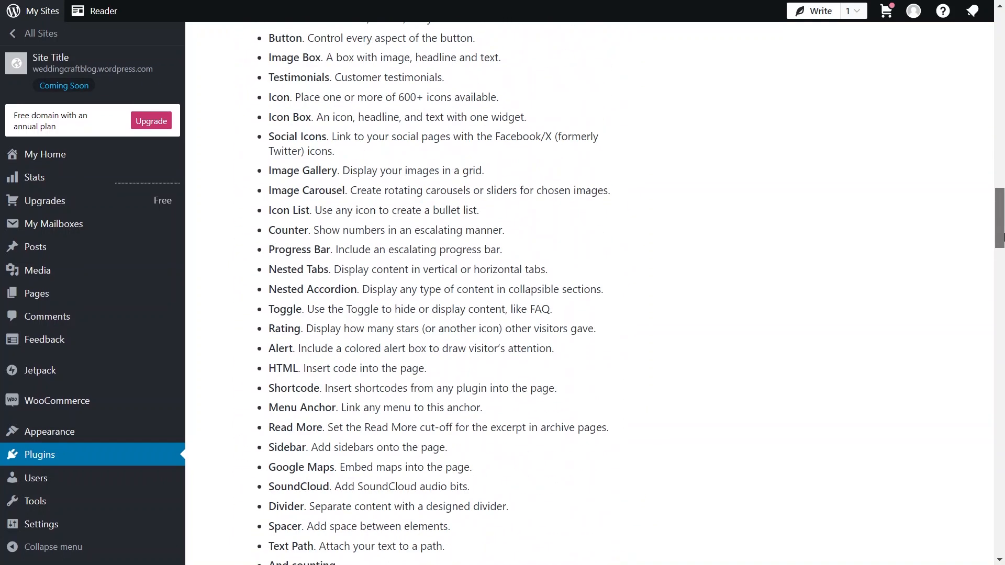